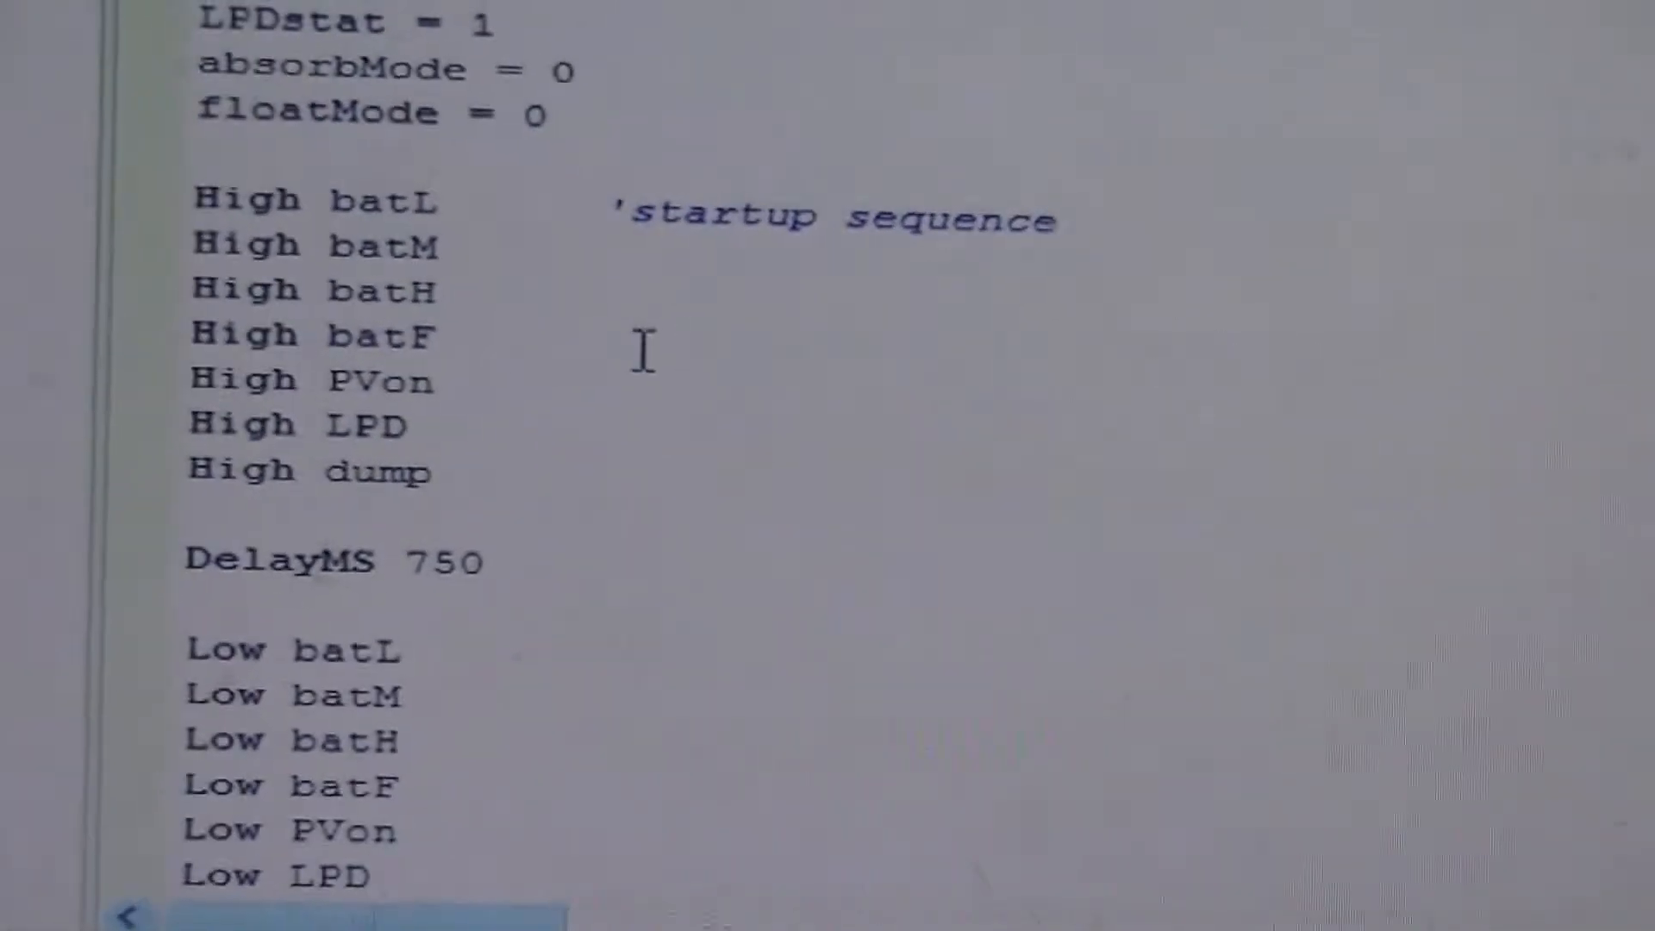
pyautogui.scroll(-3)
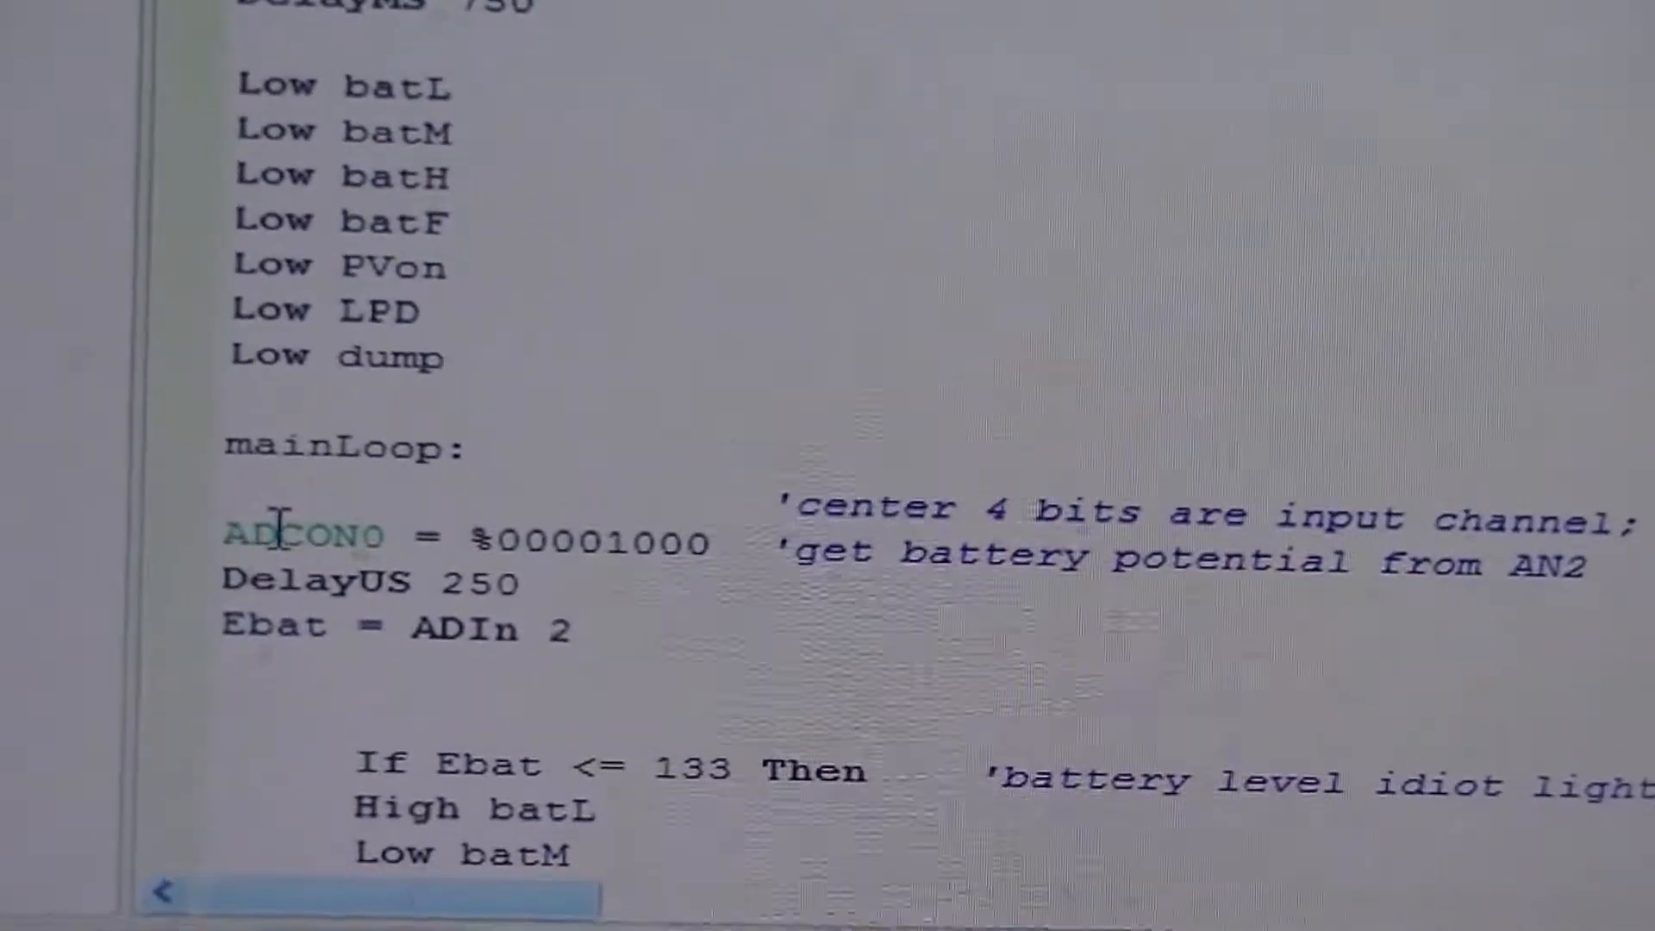
pyautogui.scroll(-3)
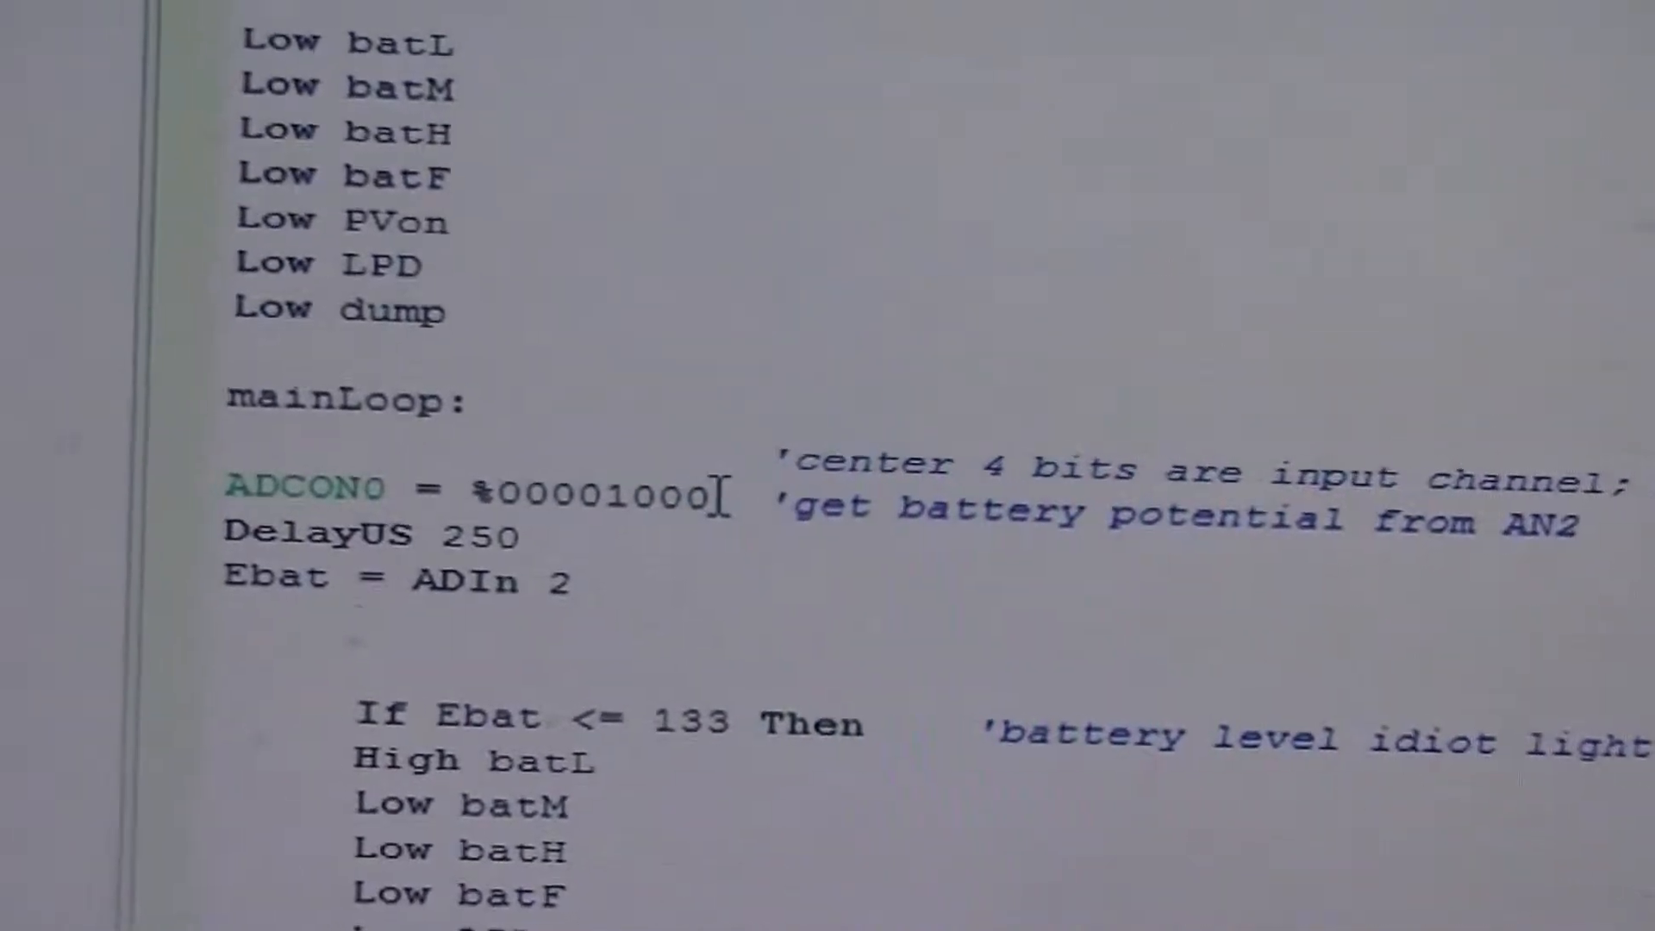
pyautogui.scroll(-3)
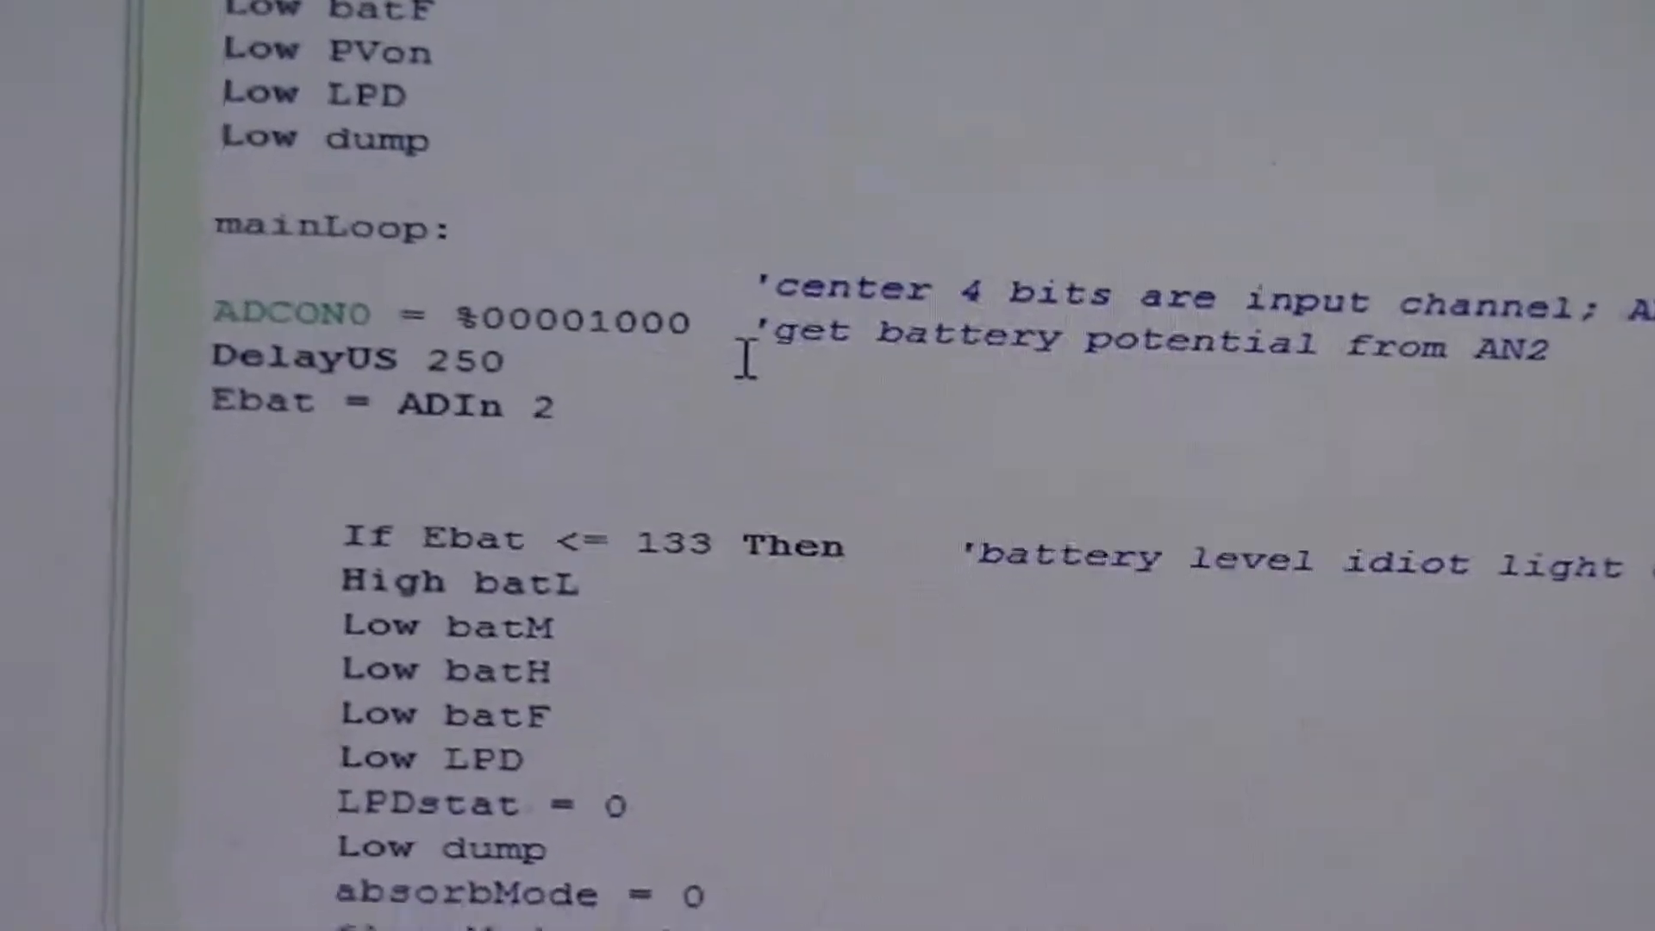
pyautogui.scroll(-3)
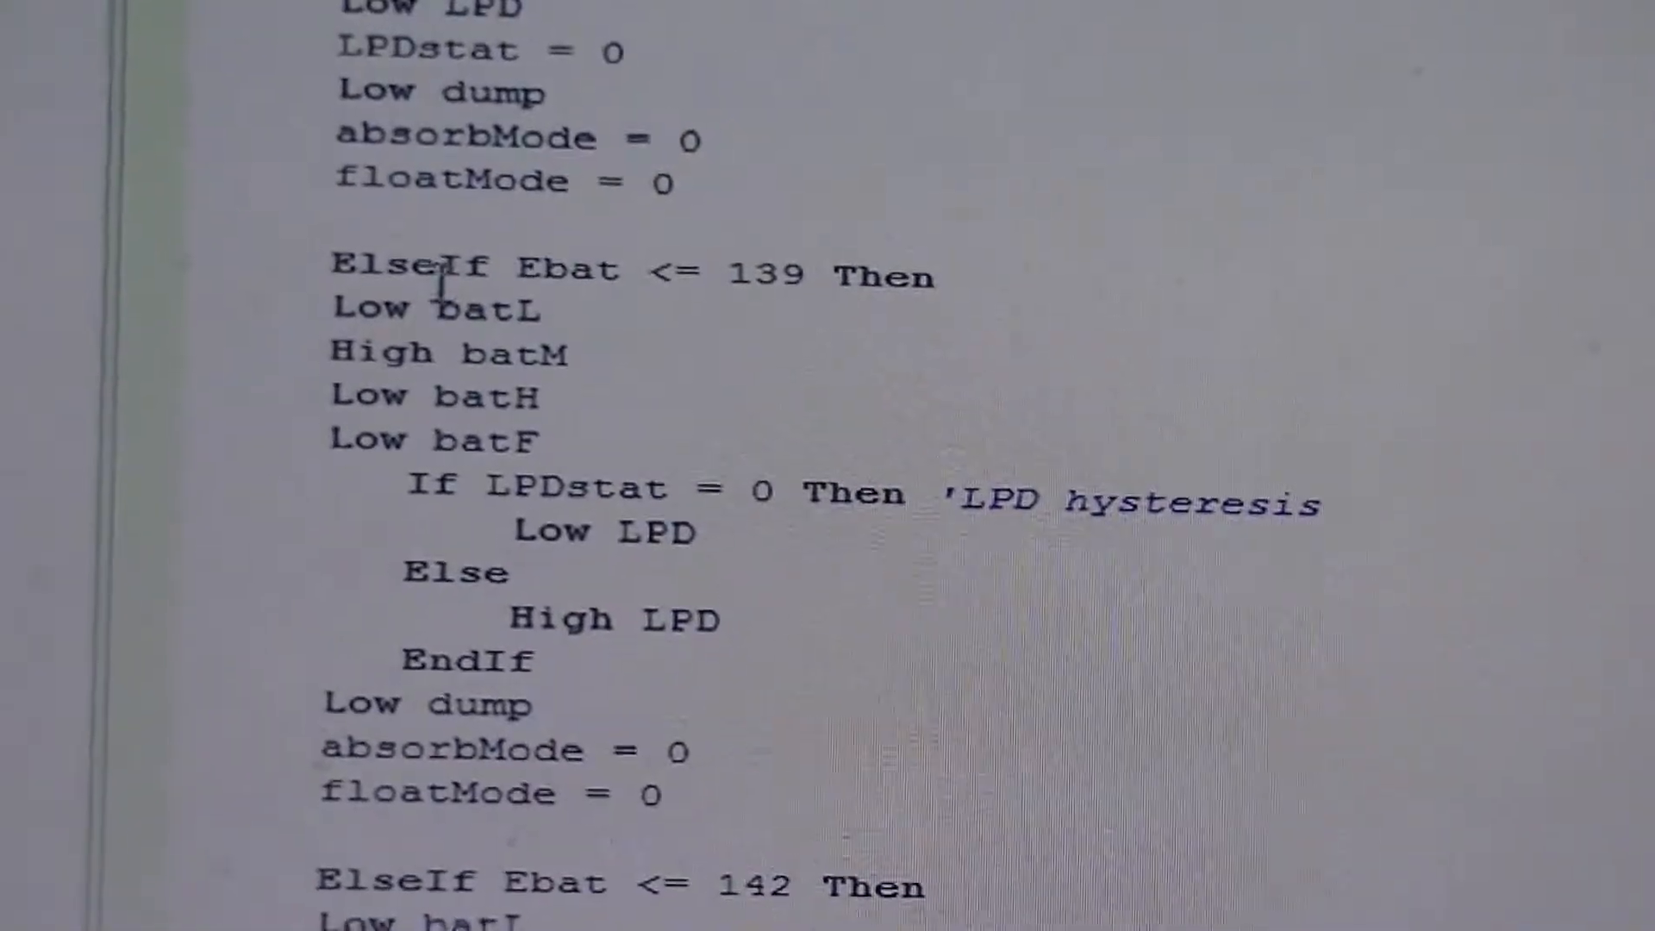
pyautogui.scroll(-3)
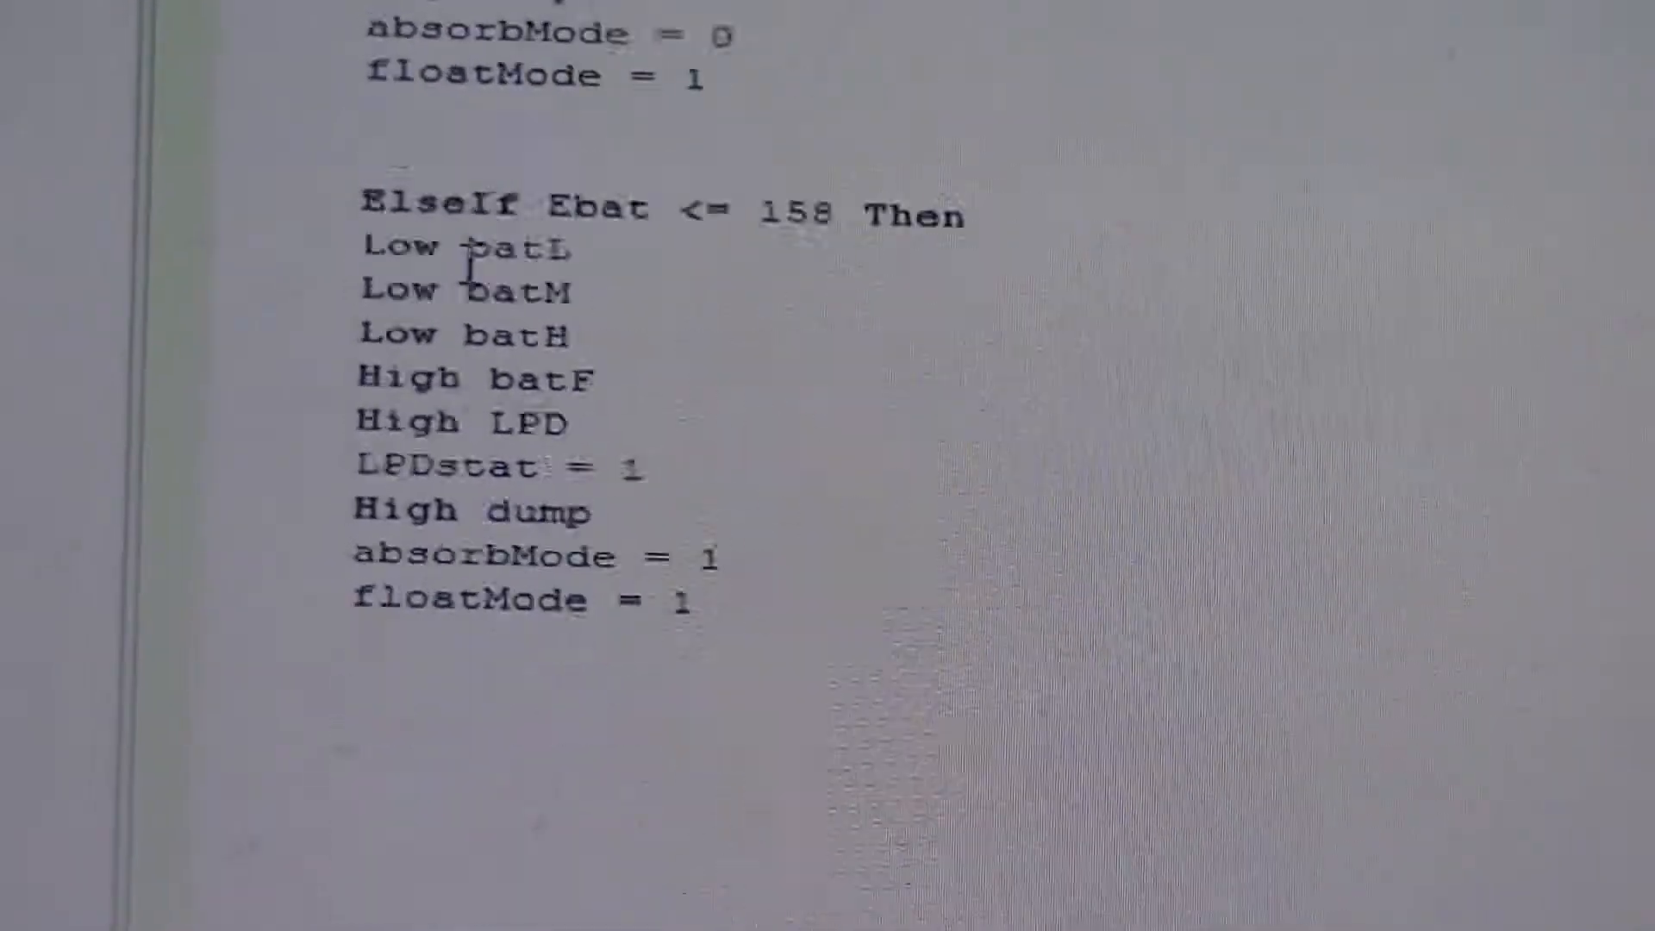
pyautogui.scroll(-3)
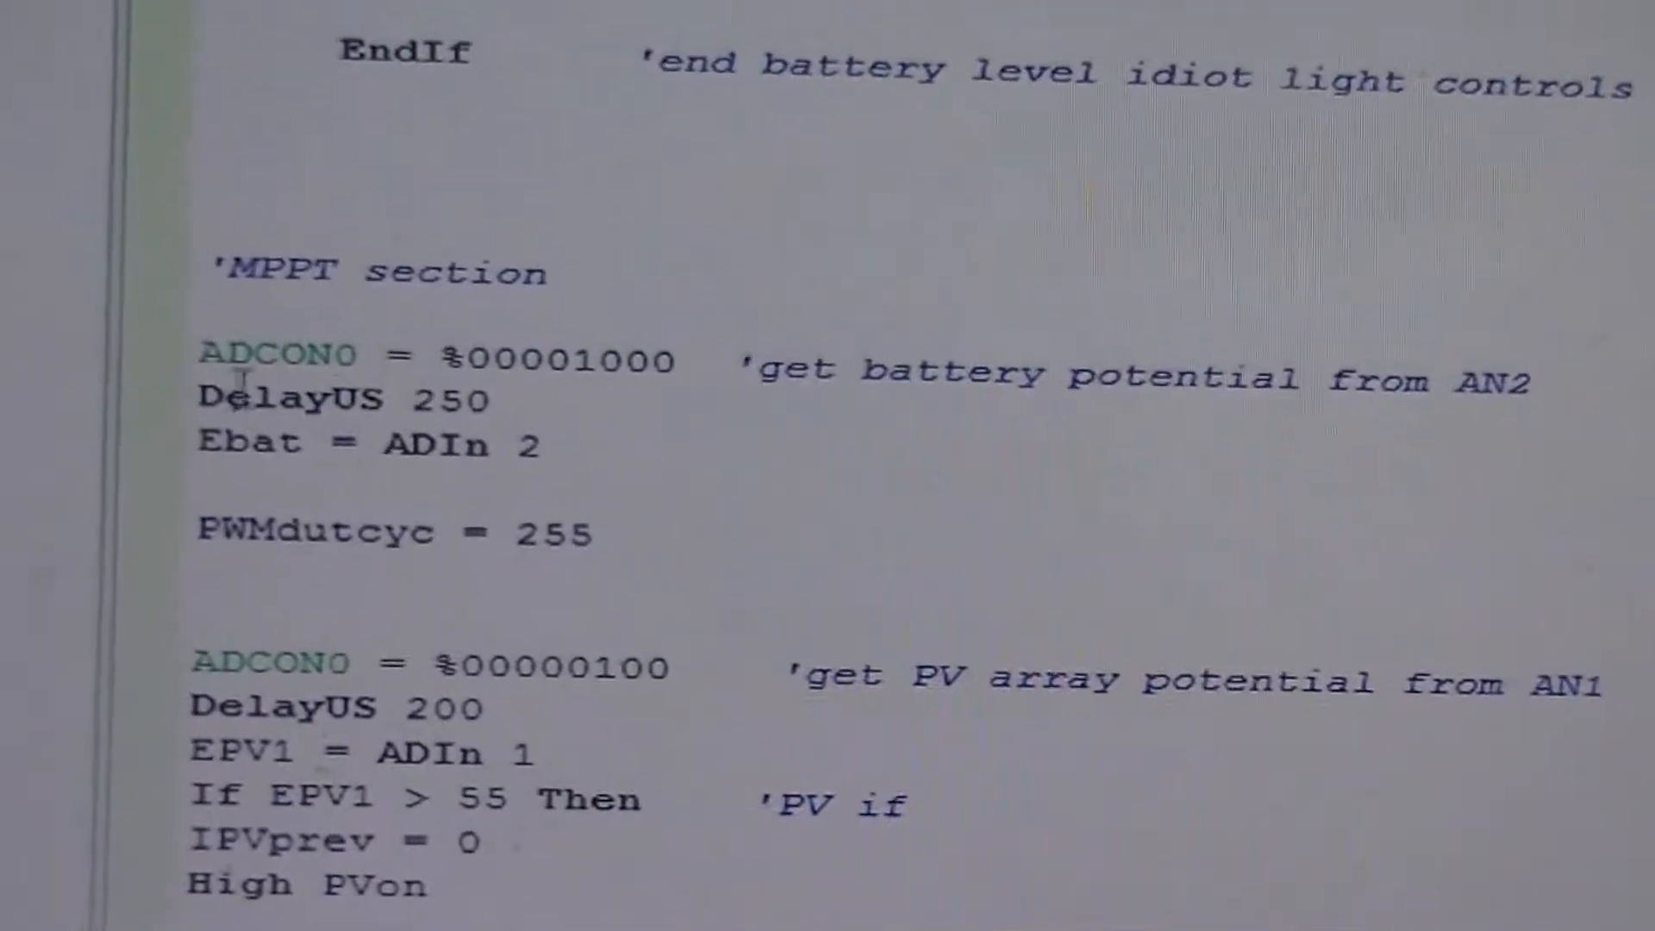
pyautogui.scroll(-3)
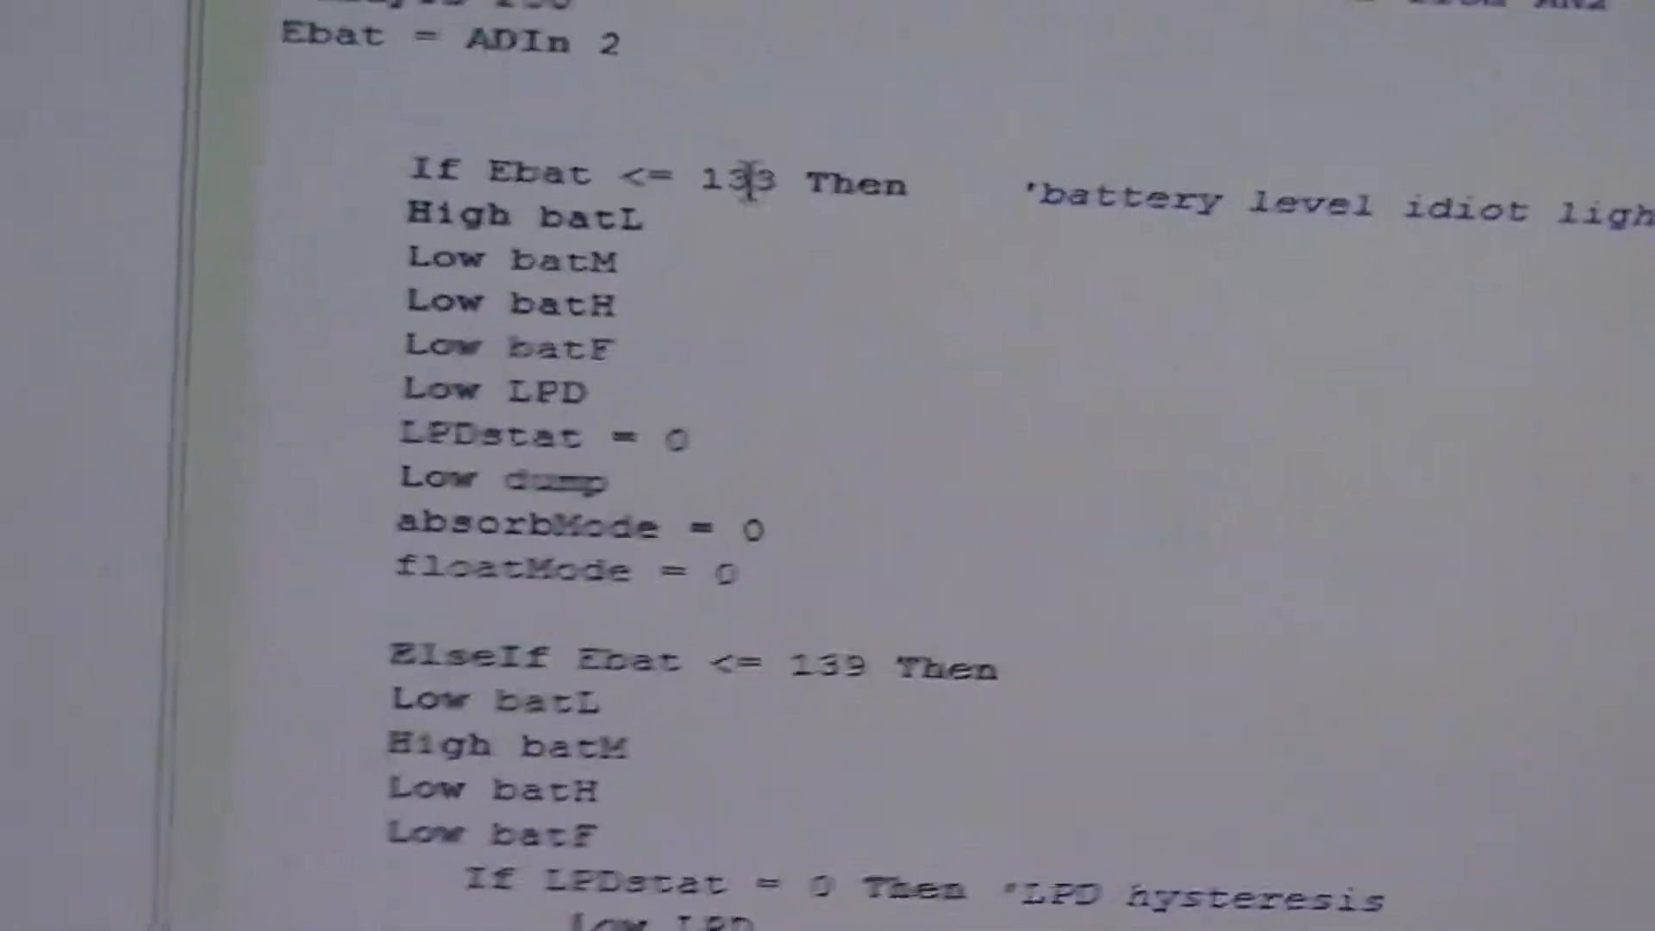
pyautogui.scroll(-3)
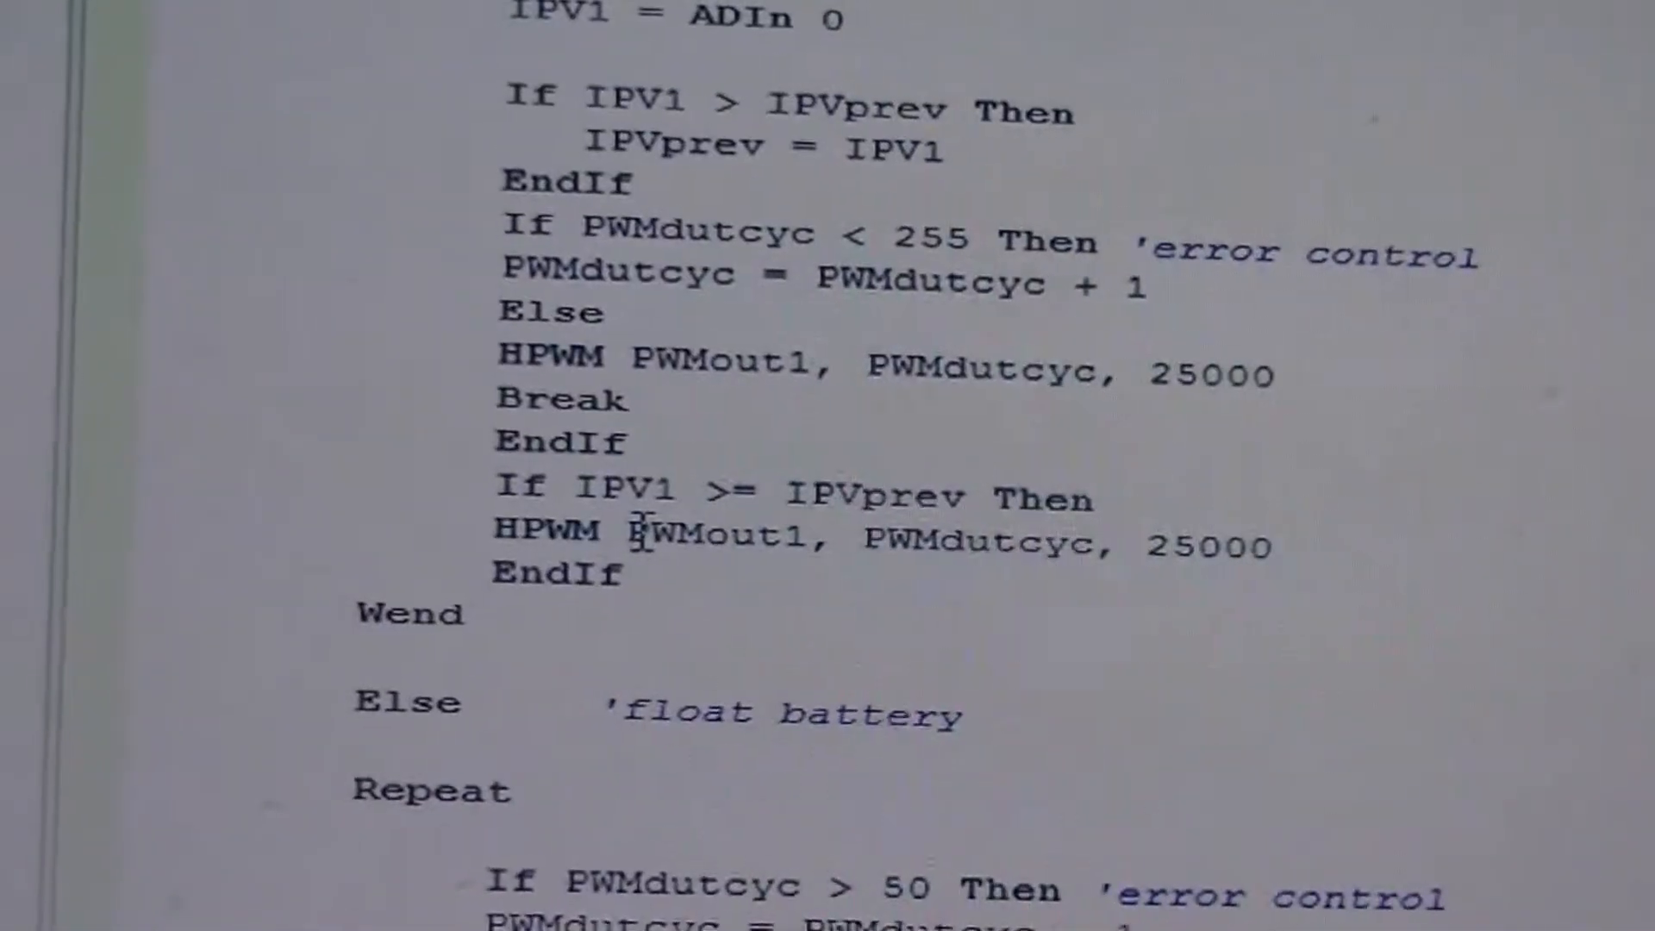
pyautogui.scroll(-3)
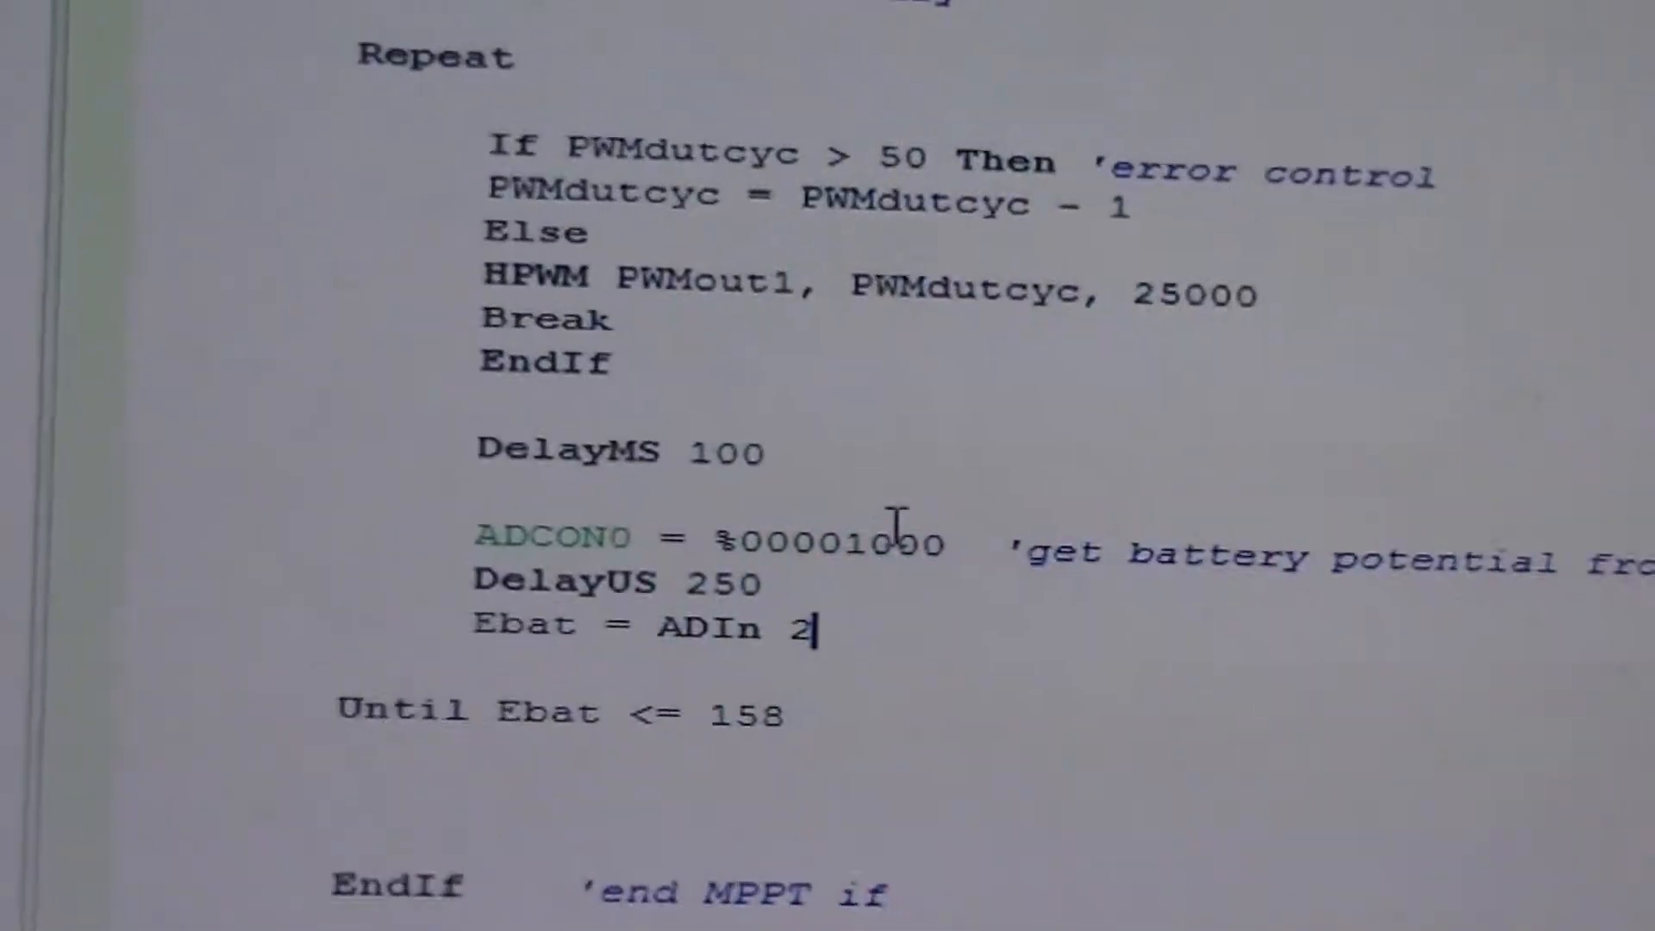
pyautogui.scroll(-3)
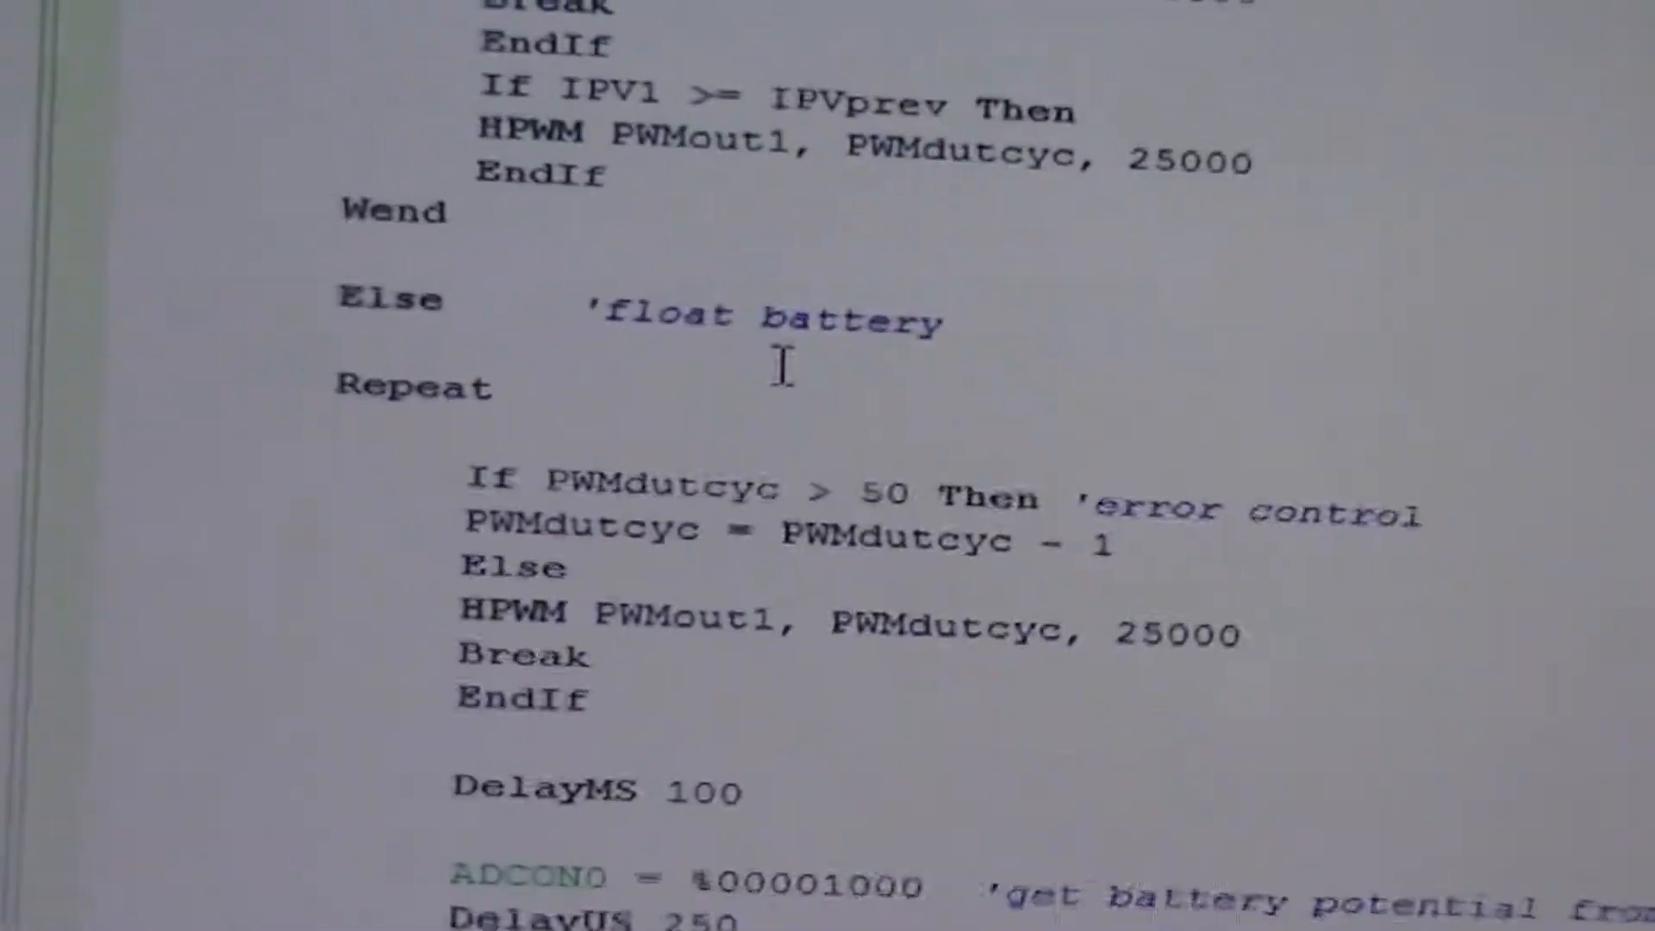
pyautogui.scroll(-3)
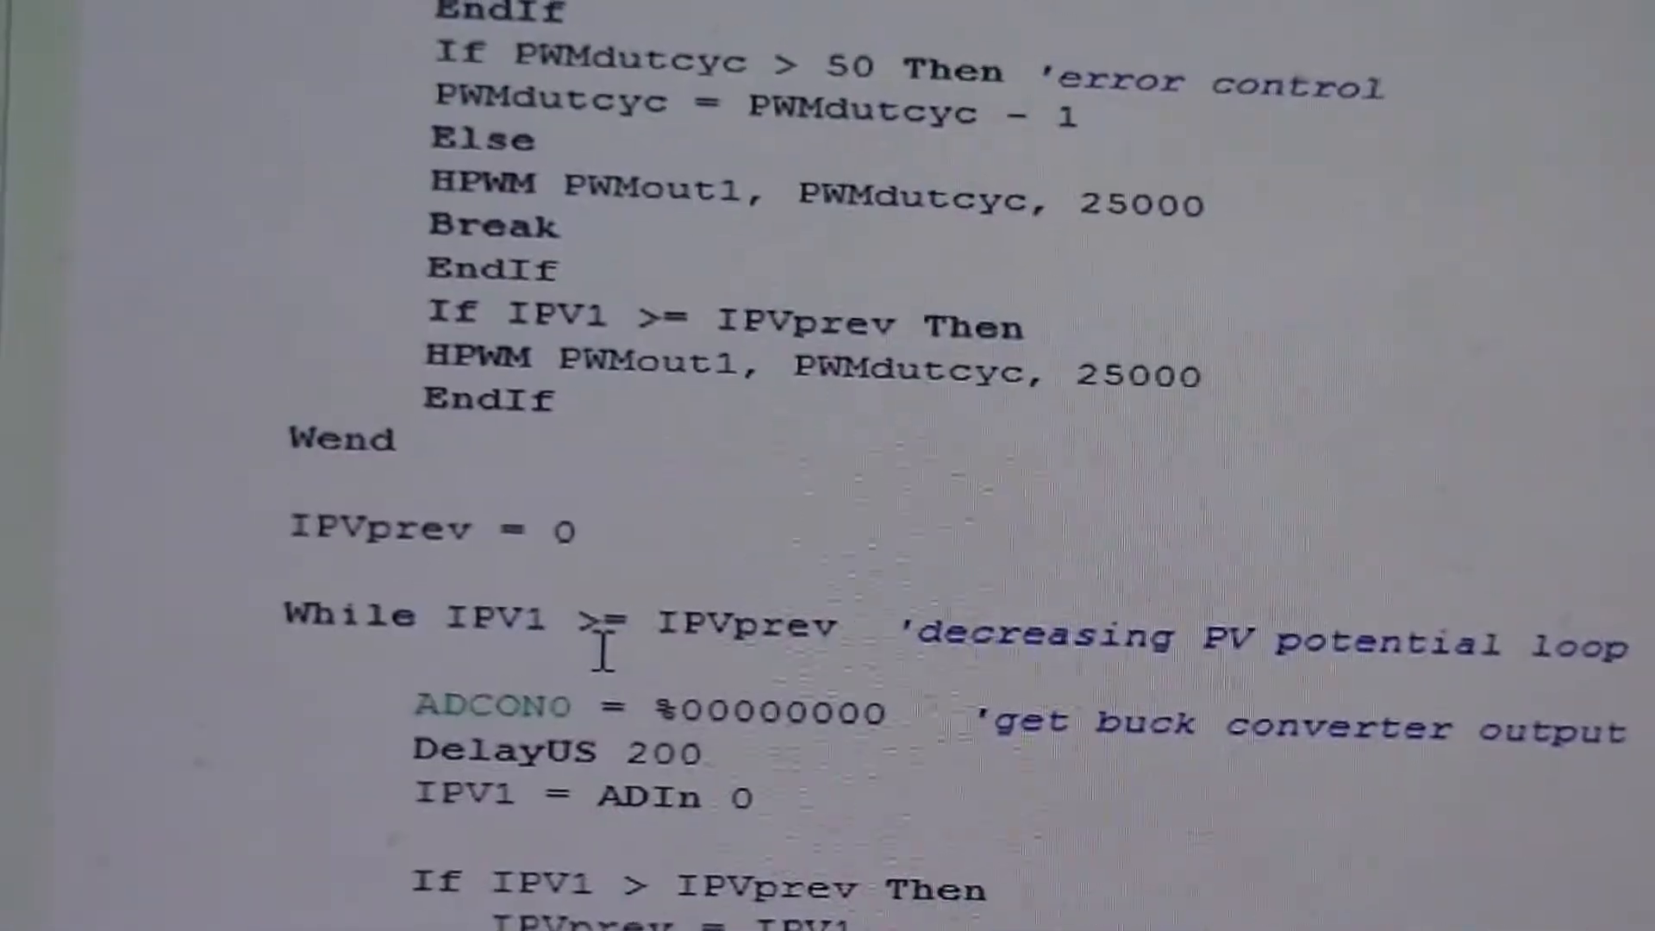
pyautogui.scroll(-3)
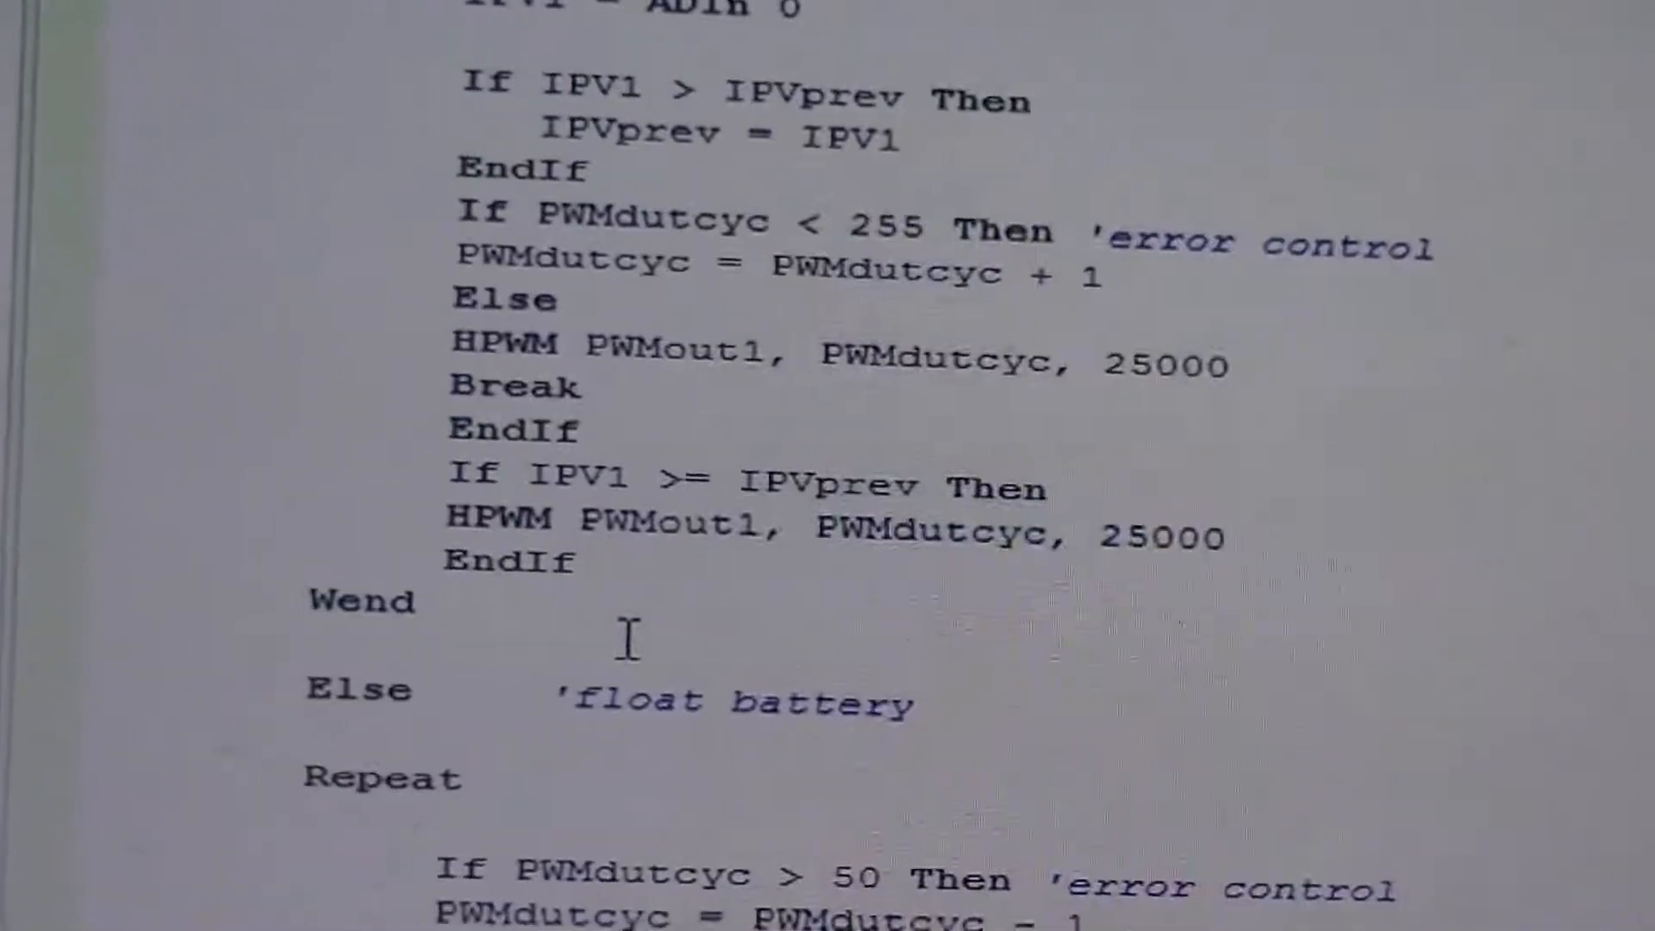